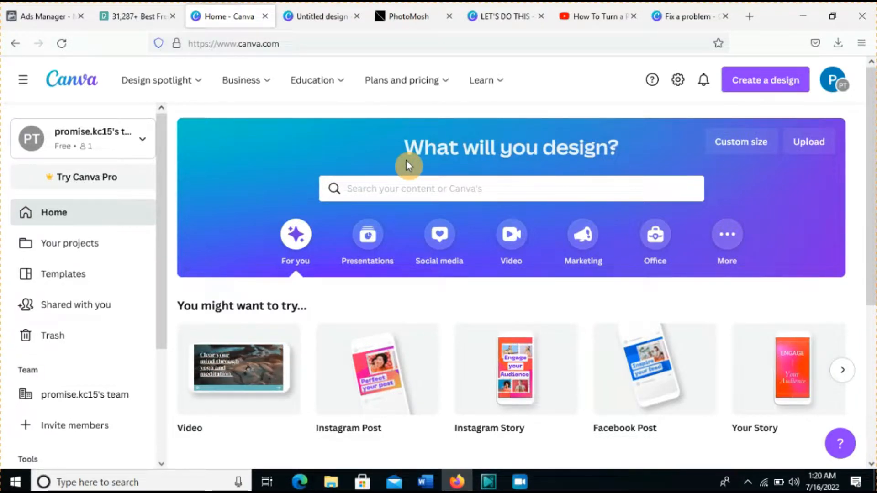
pyautogui.moveTo(380, 156)
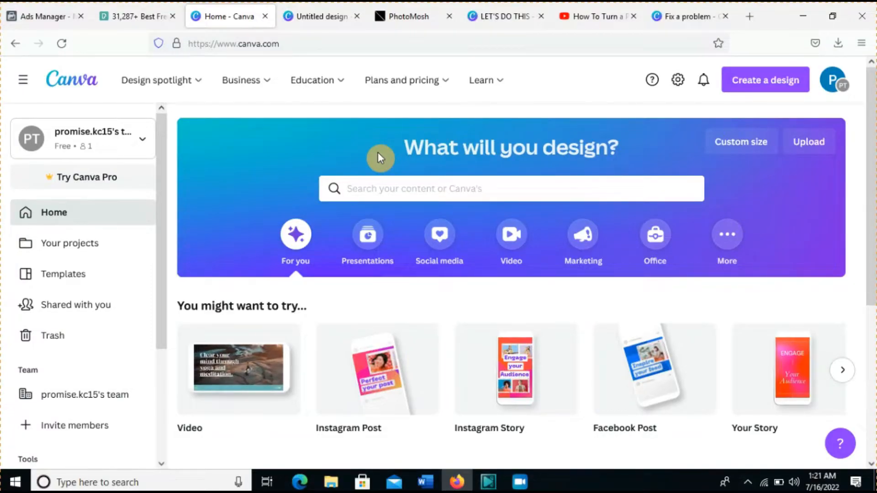
pyautogui.moveTo(442, 155)
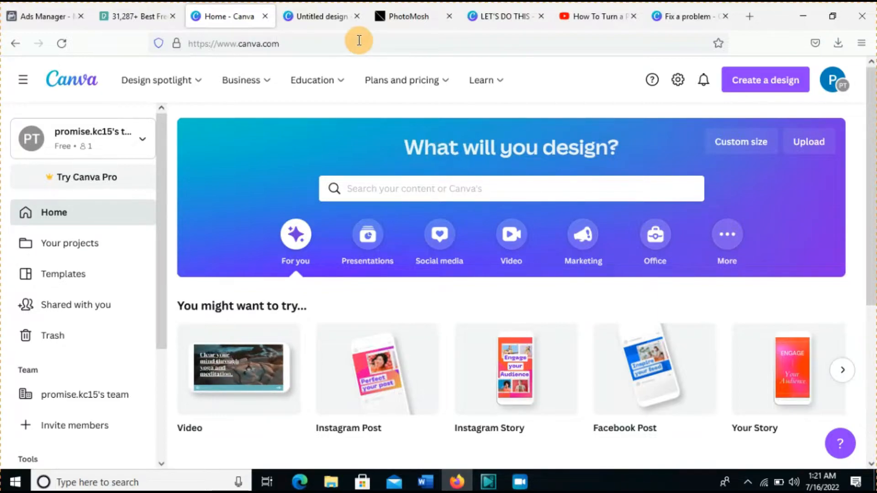
# Switch to the blank Instagram Post design and scroll Uploads down to the portrait photo
pyautogui.click(322, 15)
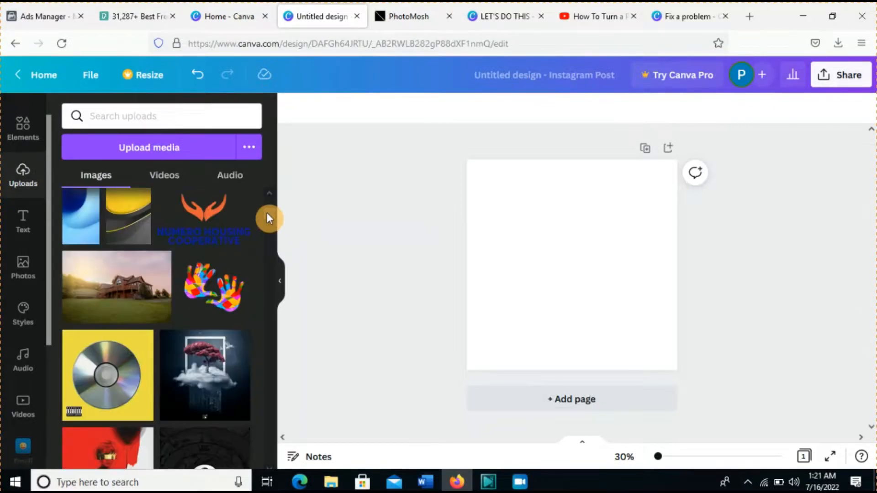
pyautogui.scroll(-3)
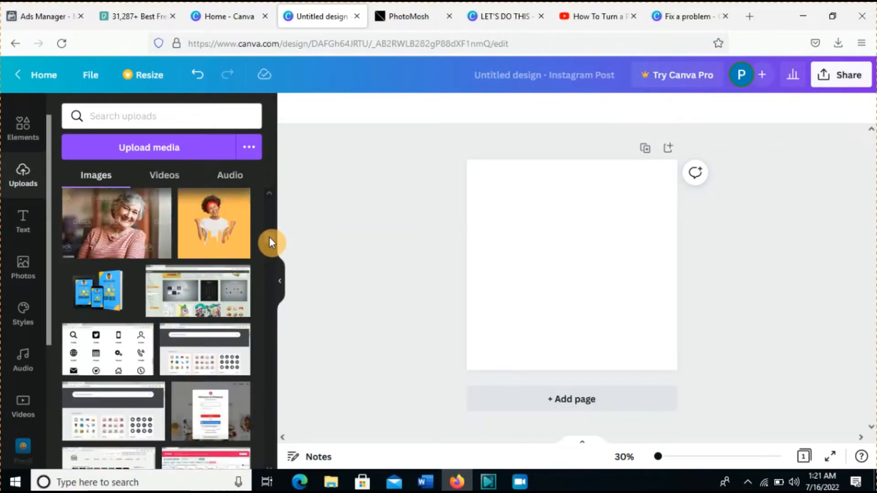
pyautogui.scroll(-3)
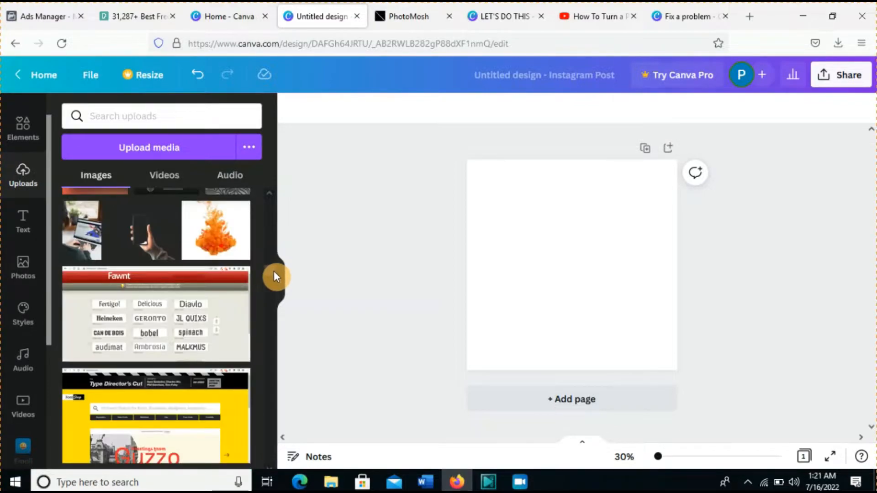
pyautogui.scroll(-3)
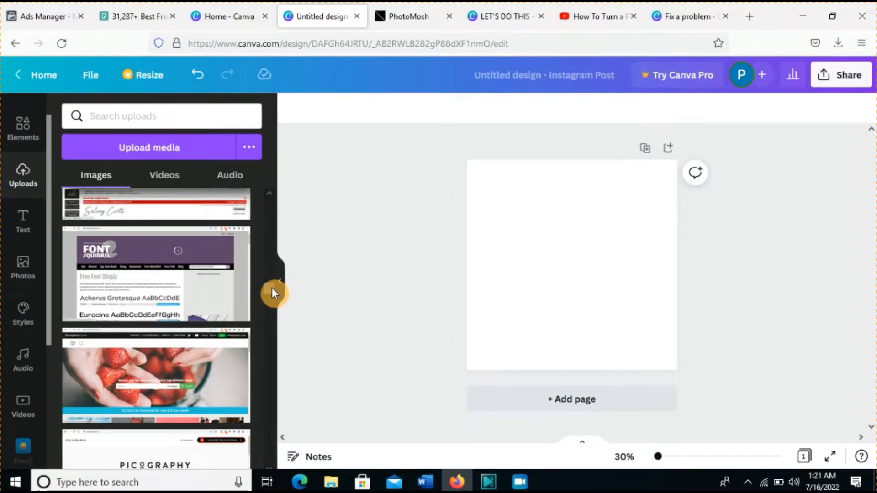
pyautogui.scroll(-3)
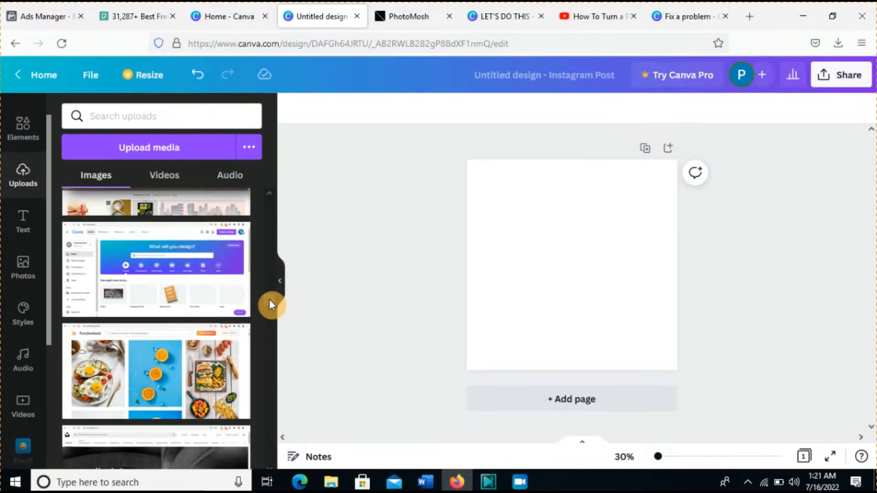
pyautogui.scroll(-3)
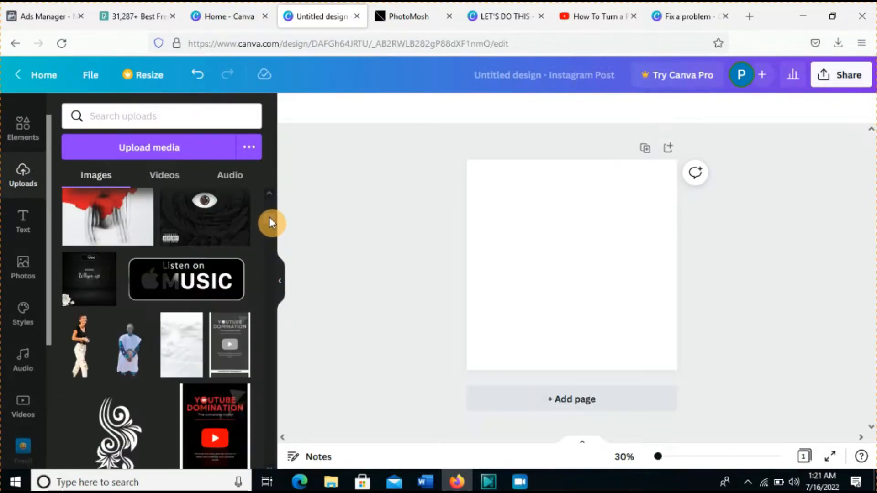
pyautogui.scroll(-3)
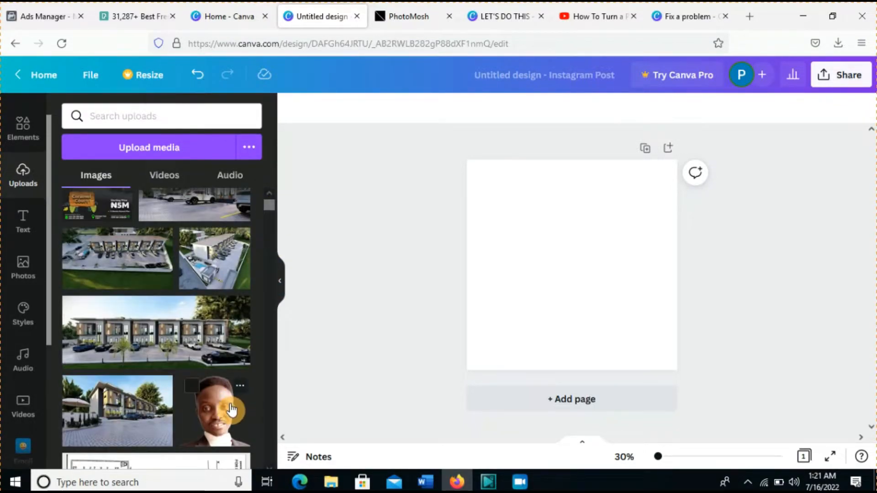
# Add the portrait photo from Uploads onto the Instagram Post canvas
pyautogui.click(216, 411)
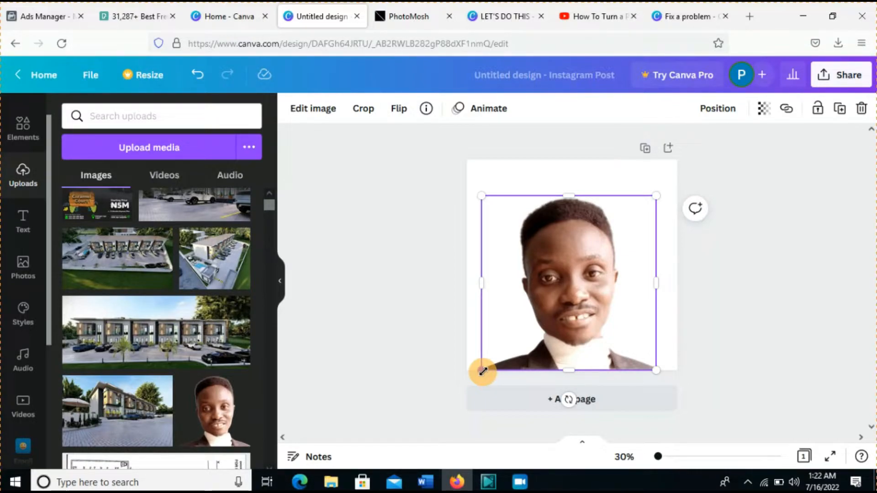
pyautogui.moveTo(543, 308)
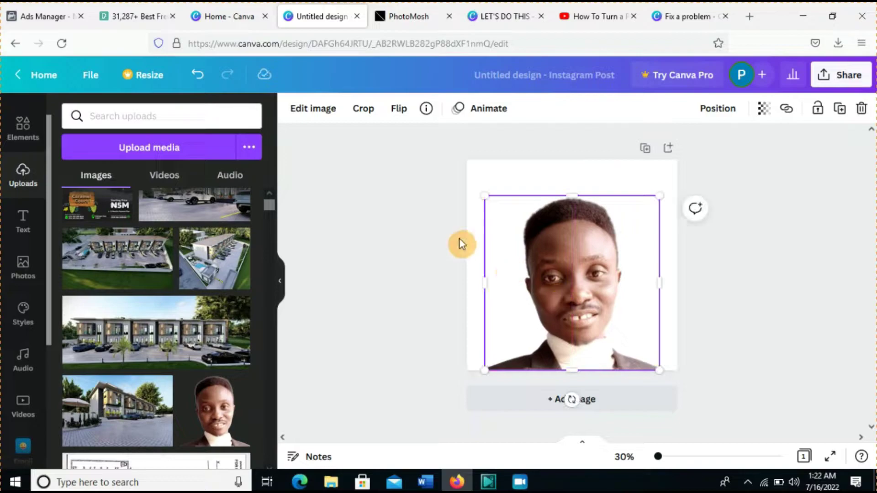
pyautogui.moveTo(490, 181)
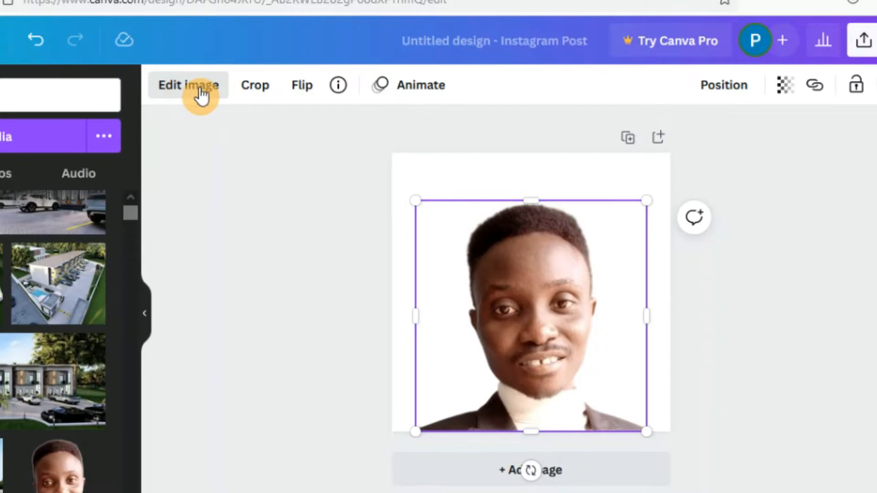
# Open Edit image for the portrait and scroll the effects down to the Trippy group's Trace
pyautogui.click(188, 85)
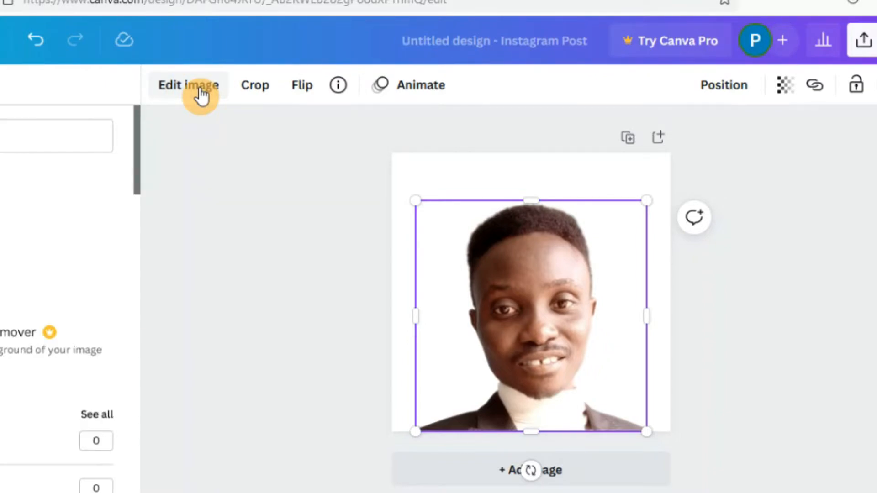
pyautogui.click(188, 84)
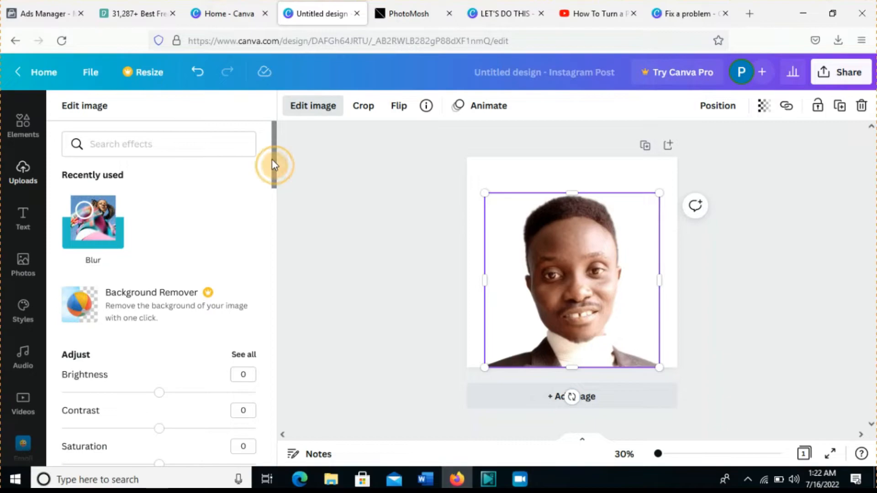
pyautogui.scroll(-3)
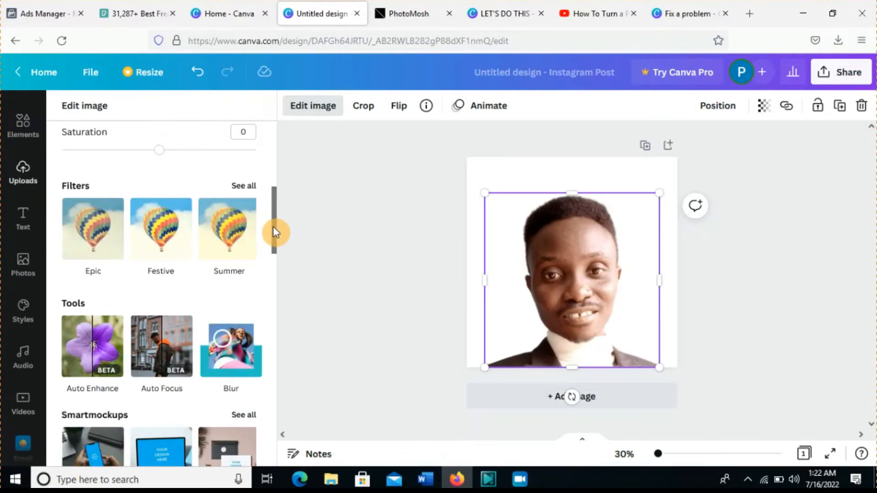
pyautogui.scroll(-3)
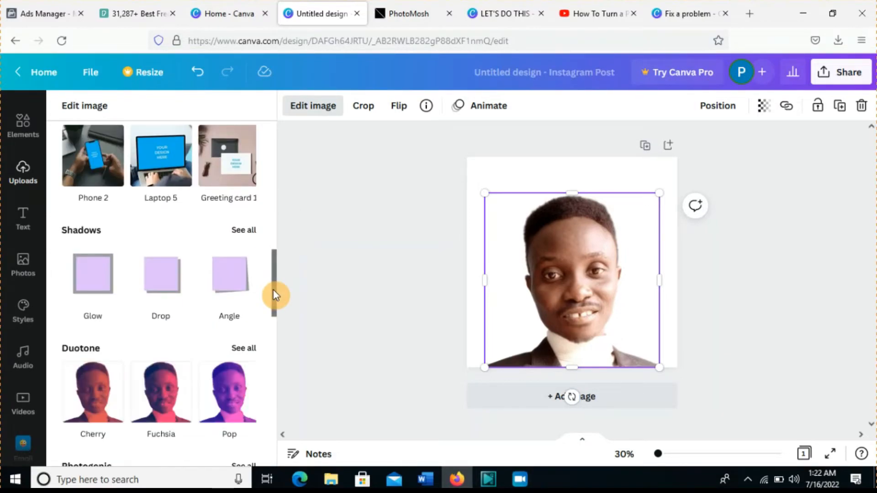
pyautogui.scroll(-3)
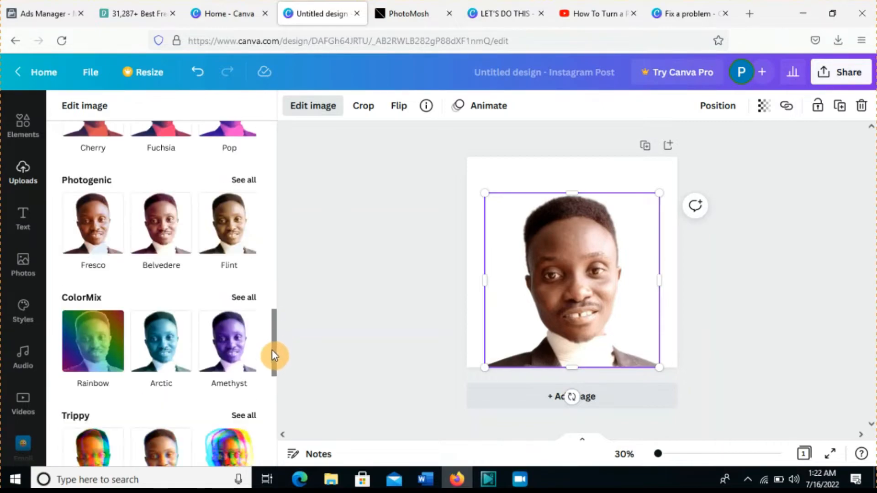
pyautogui.scroll(-3)
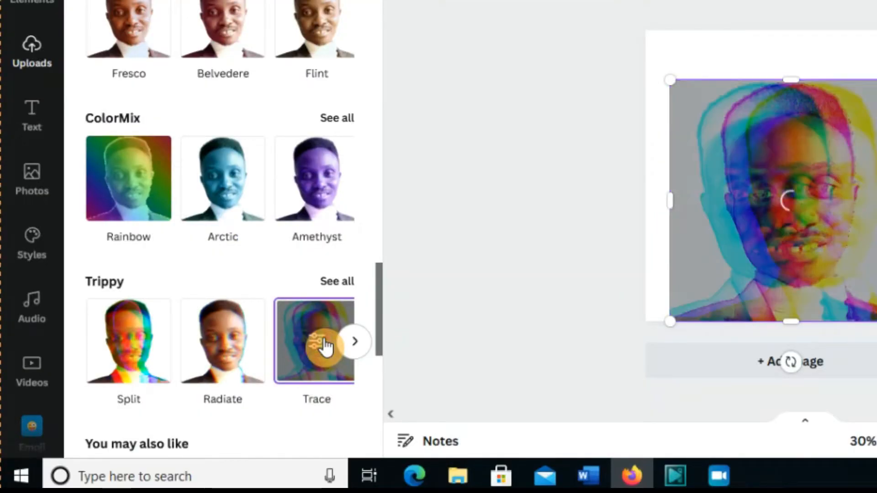
# Open the Trace effect's adjustable controls, leaving RGB shift at 0 for a monochrome sketch
pyautogui.click(316, 340)
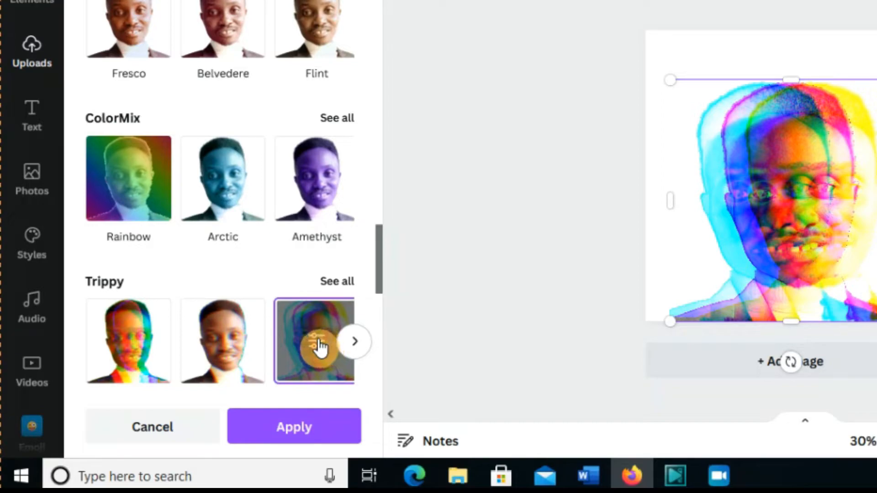
pyautogui.moveTo(321, 345)
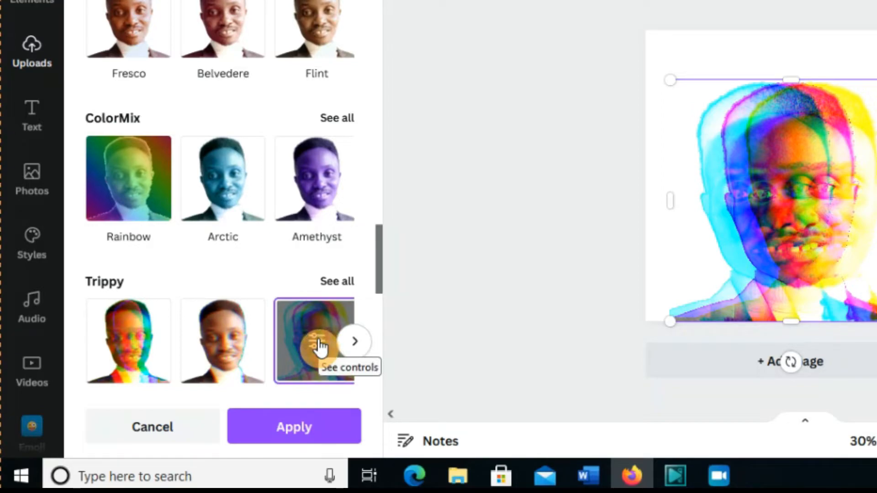
pyautogui.click(321, 341)
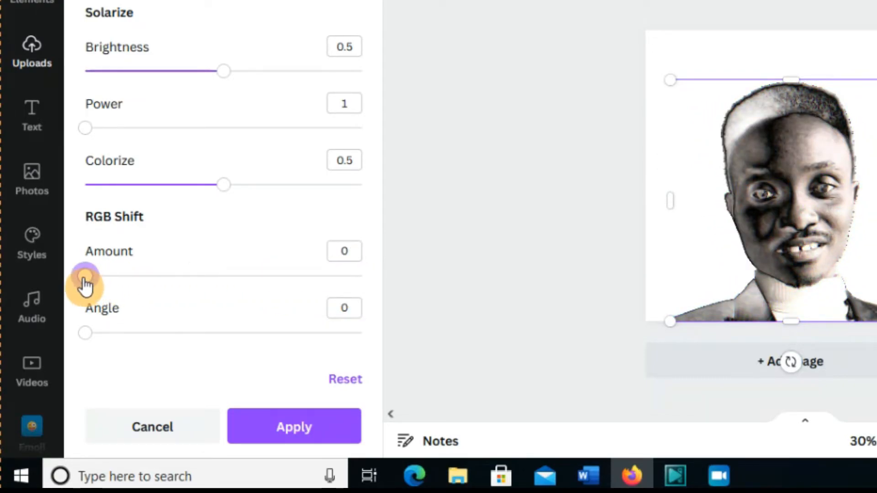
pyautogui.moveTo(258, 189)
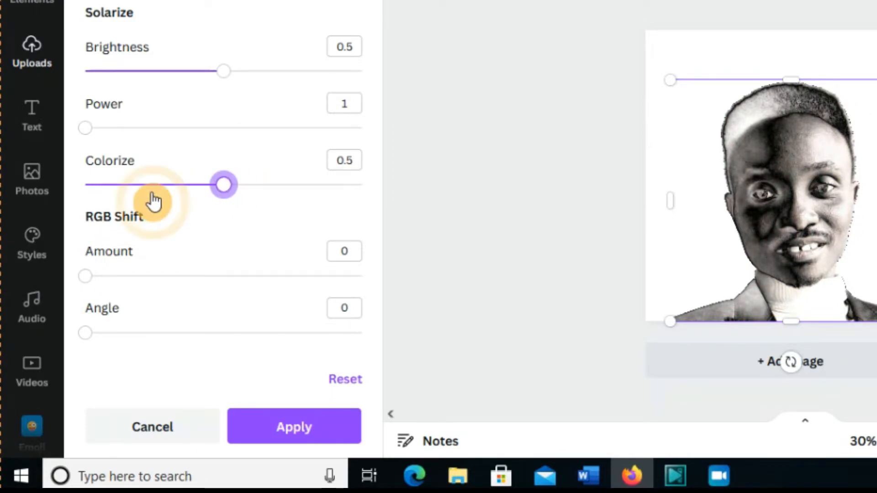
# Set the Trace effect's Colorize to 0 and Power to 1.14
pyautogui.moveTo(224, 184); pyautogui.dragTo(101, 185)
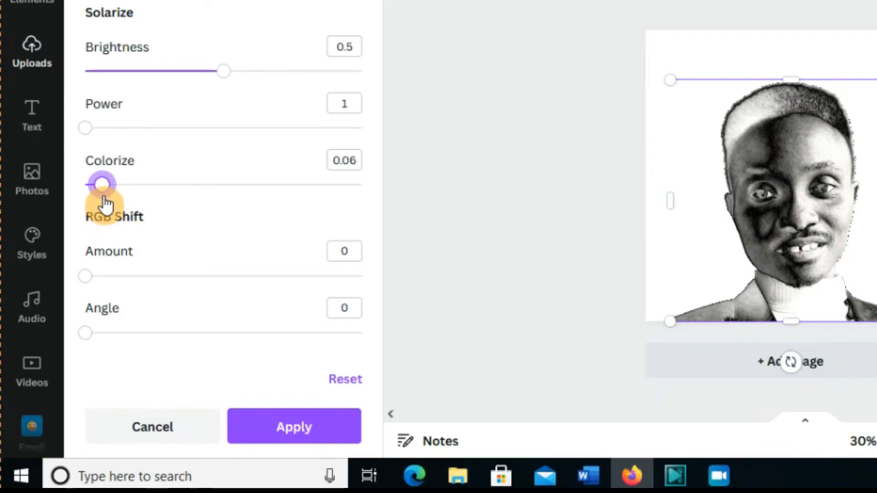
pyautogui.moveTo(101, 185); pyautogui.dragTo(85, 184)
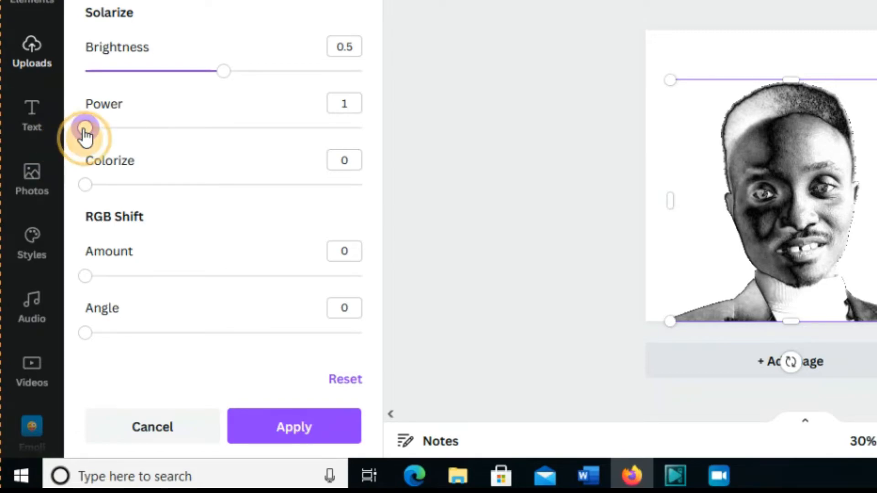
pyautogui.moveTo(85, 127); pyautogui.dragTo(141, 128)
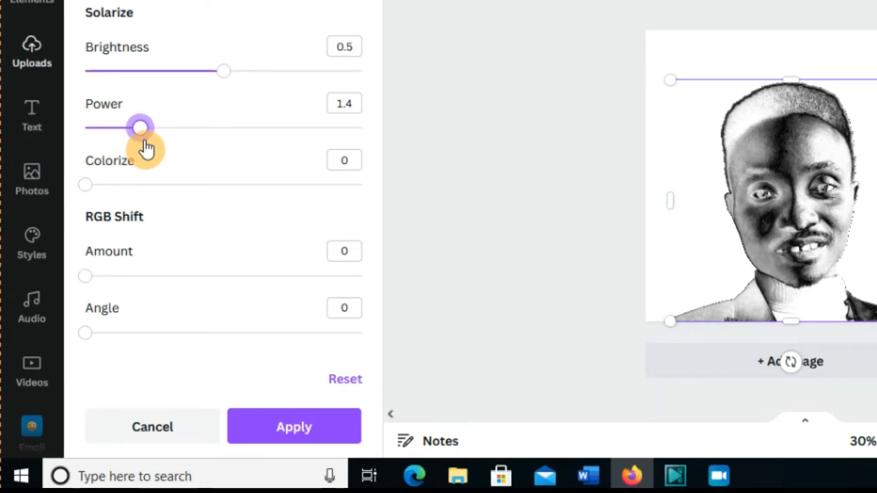
pyautogui.moveTo(140, 128); pyautogui.dragTo(147, 128)
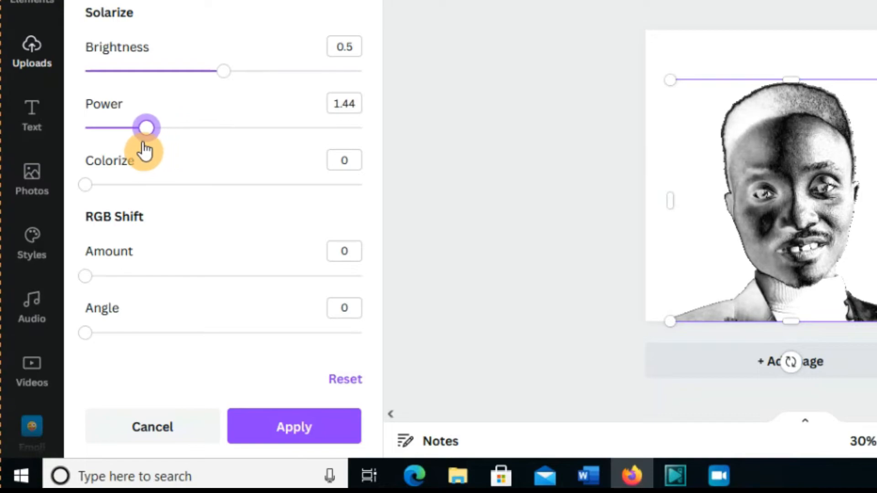
pyautogui.moveTo(146, 128); pyautogui.dragTo(115, 128)
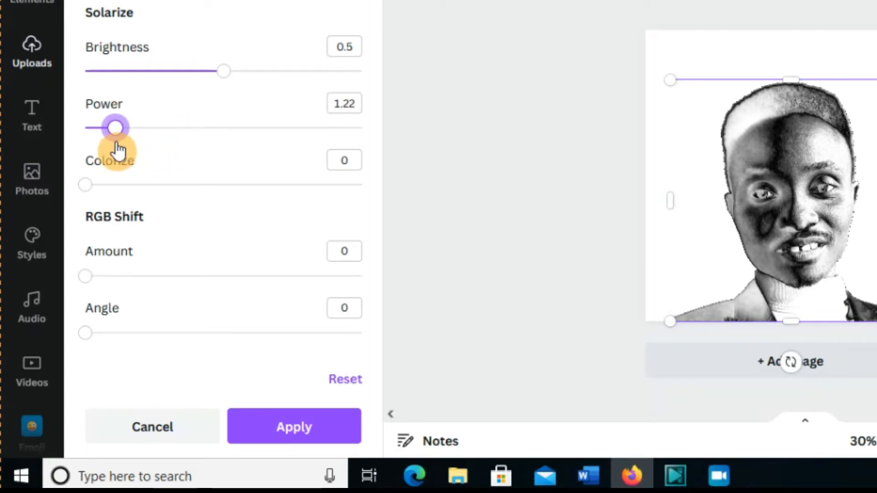
pyautogui.moveTo(116, 128); pyautogui.dragTo(104, 127)
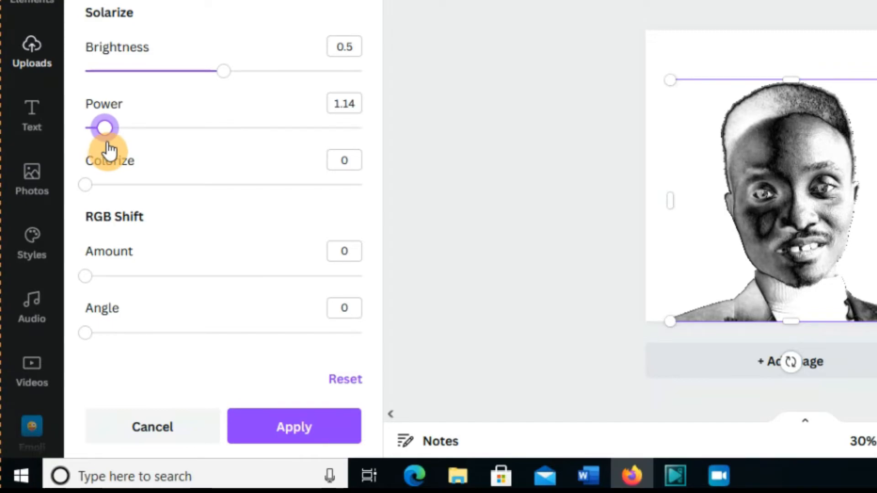
pyautogui.moveTo(227, 79)
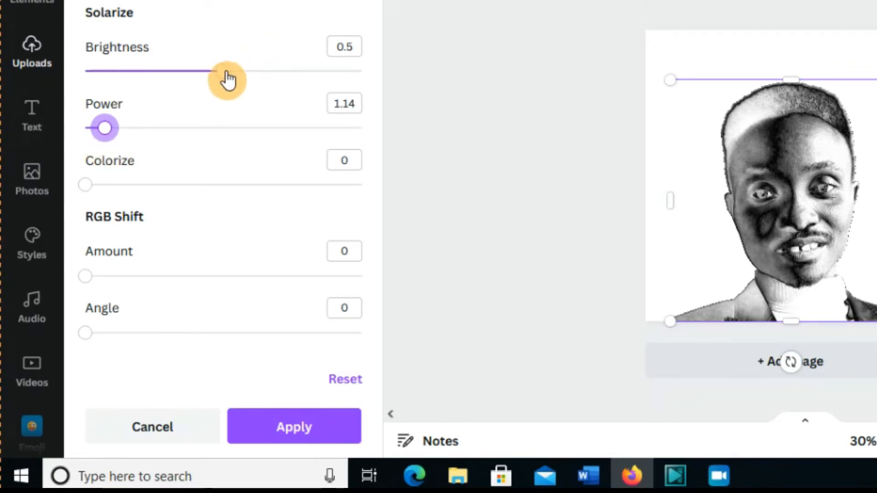
# Tune the Trace effect's Brightness down and back up to settle at 0.45
pyautogui.moveTo(227, 71); pyautogui.dragTo(204, 72)
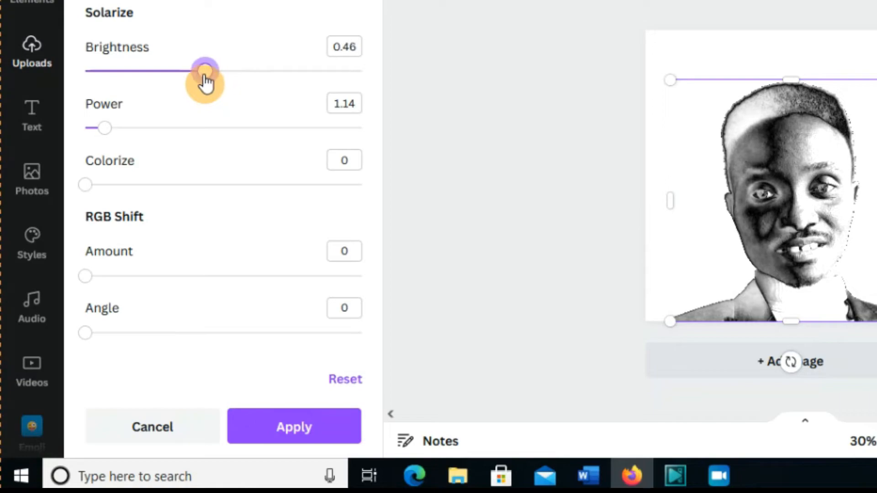
pyautogui.moveTo(205, 72); pyautogui.dragTo(192, 72)
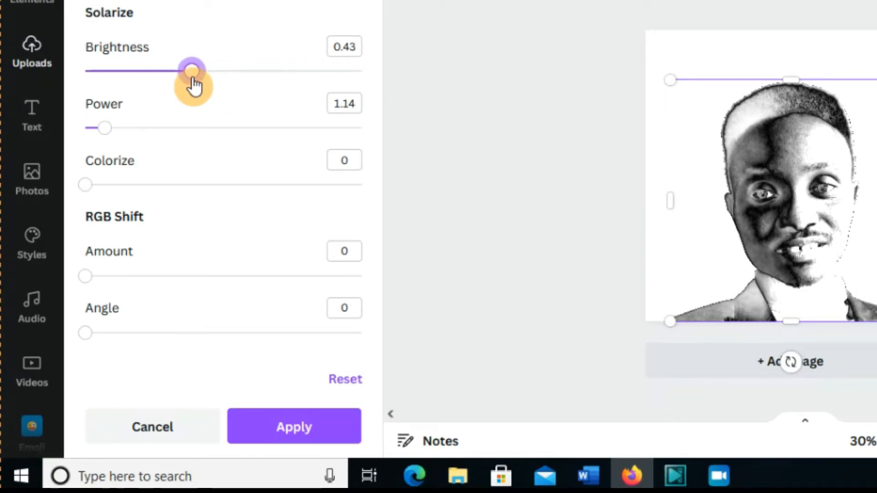
pyautogui.moveTo(192, 72); pyautogui.dragTo(131, 72)
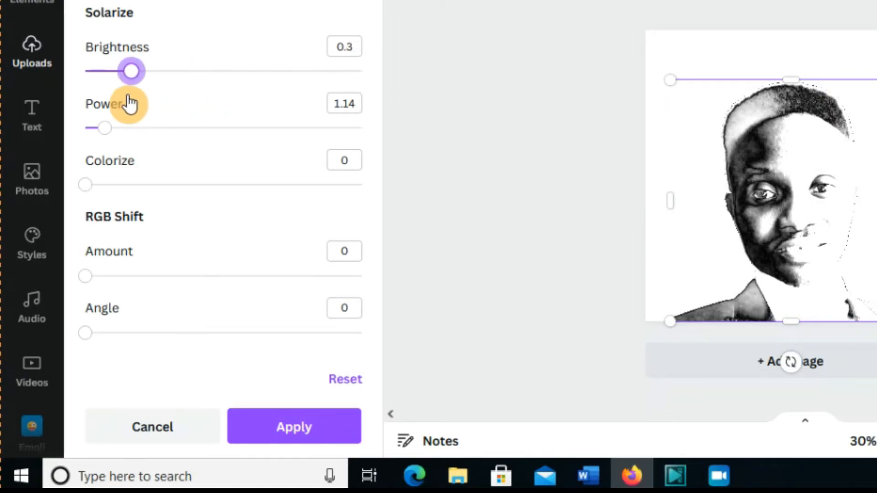
pyautogui.moveTo(130, 71); pyautogui.dragTo(121, 71)
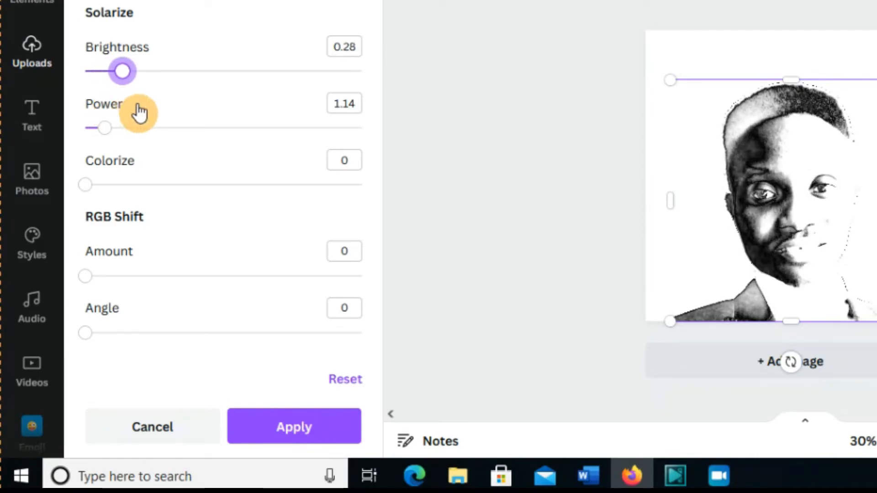
pyautogui.moveTo(122, 70); pyautogui.dragTo(172, 70)
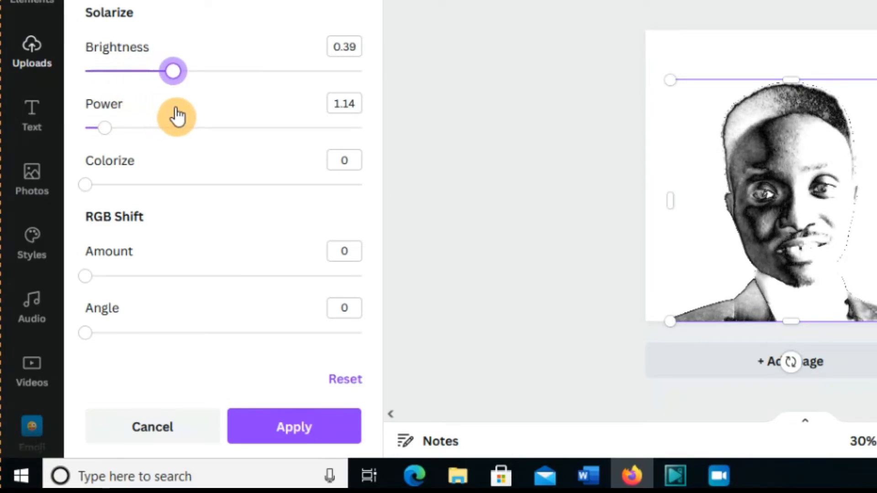
pyautogui.moveTo(173, 72); pyautogui.dragTo(187, 71)
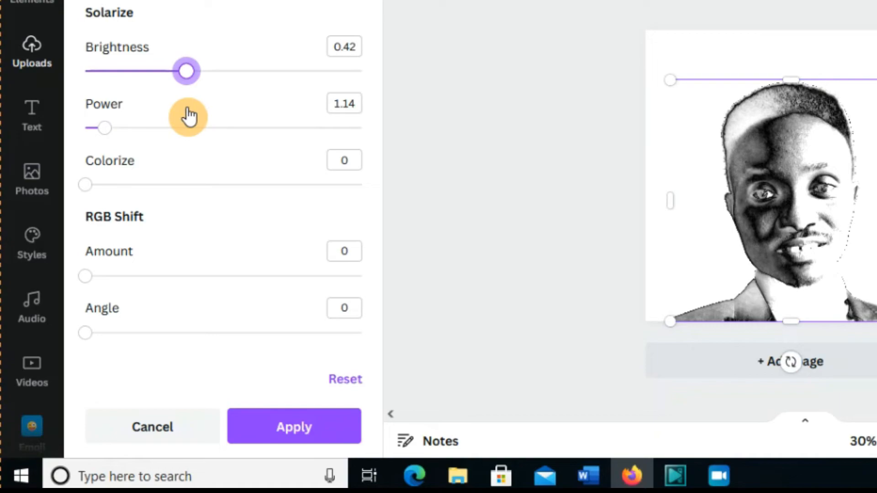
pyautogui.moveTo(186, 71); pyautogui.dragTo(192, 71)
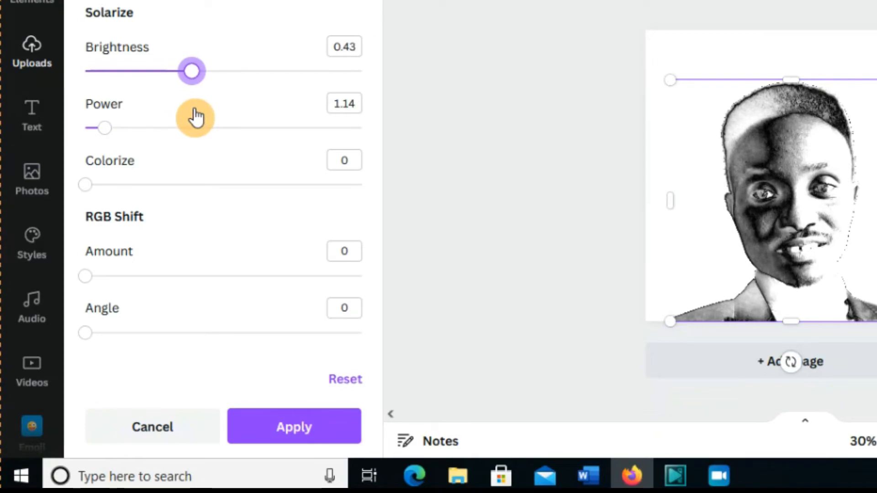
pyautogui.moveTo(191, 71); pyautogui.dragTo(200, 71)
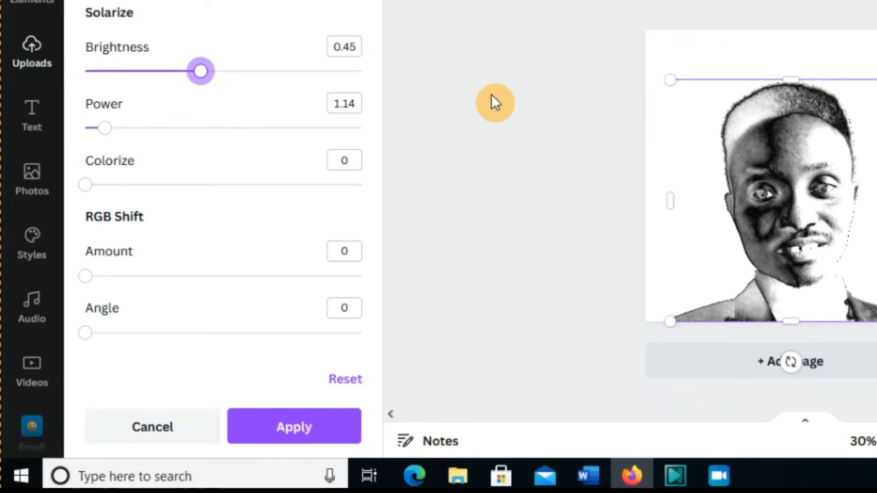
# Apply the tuned Trace sketch effect and return to the Uploads media library
pyautogui.click(152, 426)
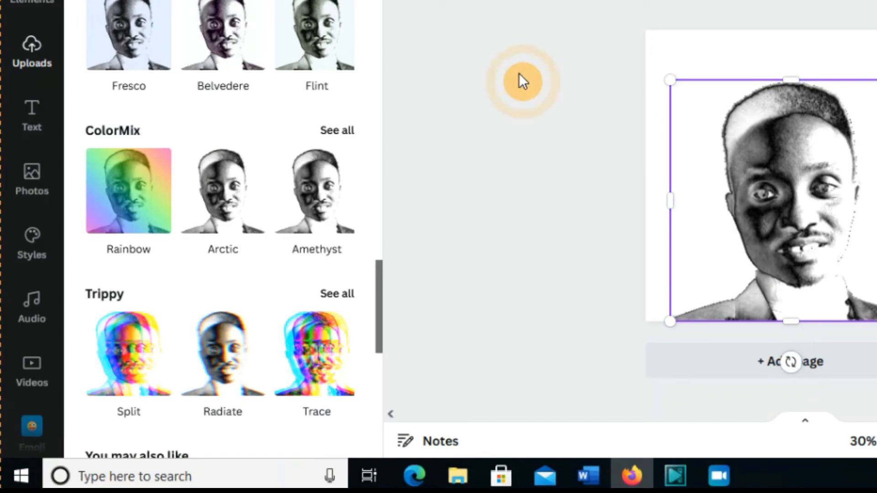
pyautogui.click(31, 50)
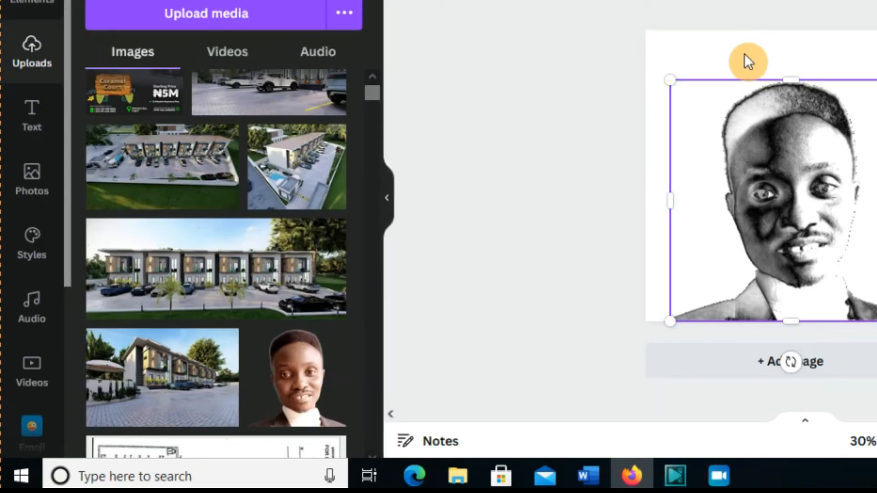